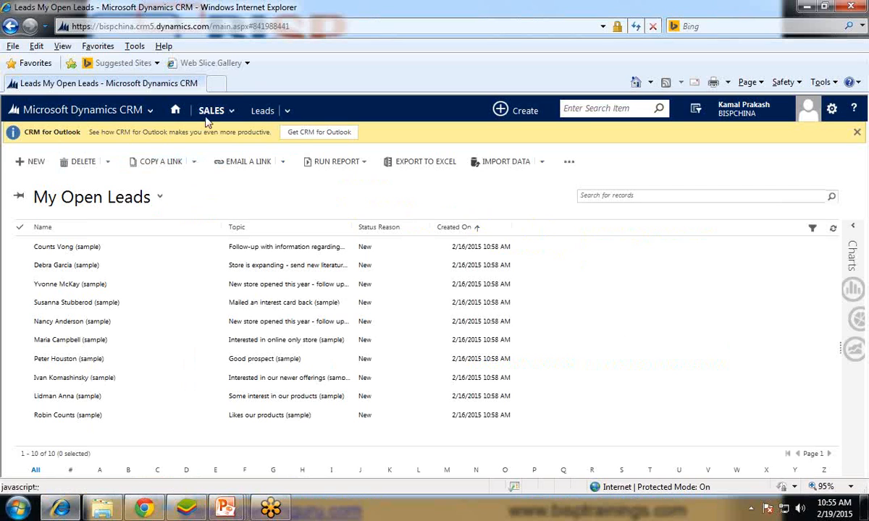
Start a blank New Lead form from the My Open Leads view.
left_click(211, 110)
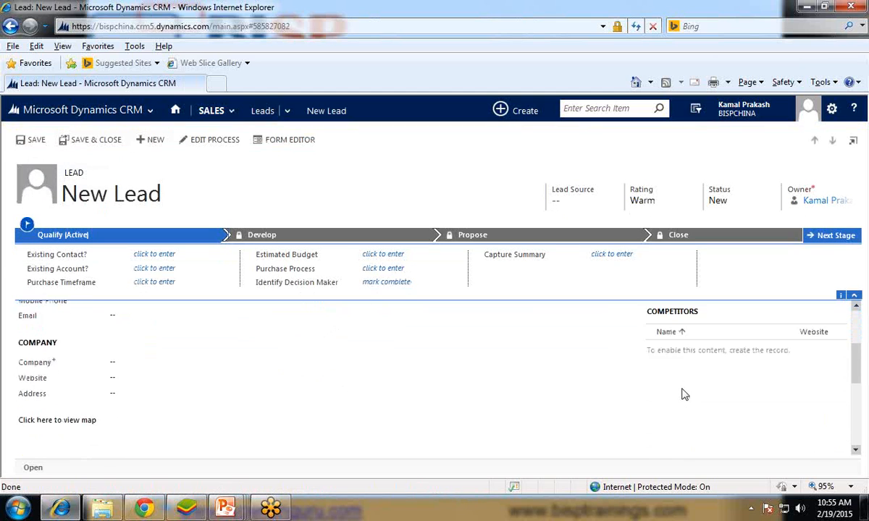
Review the new lead's Preferred contact options: Any, Email, Phone, Fax, Mail.
scroll("down", 3)
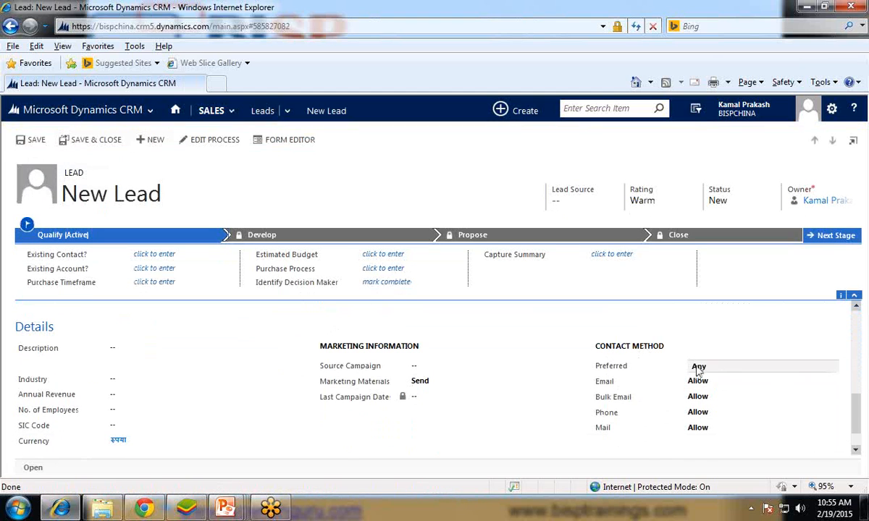
mouse_move(699, 366)
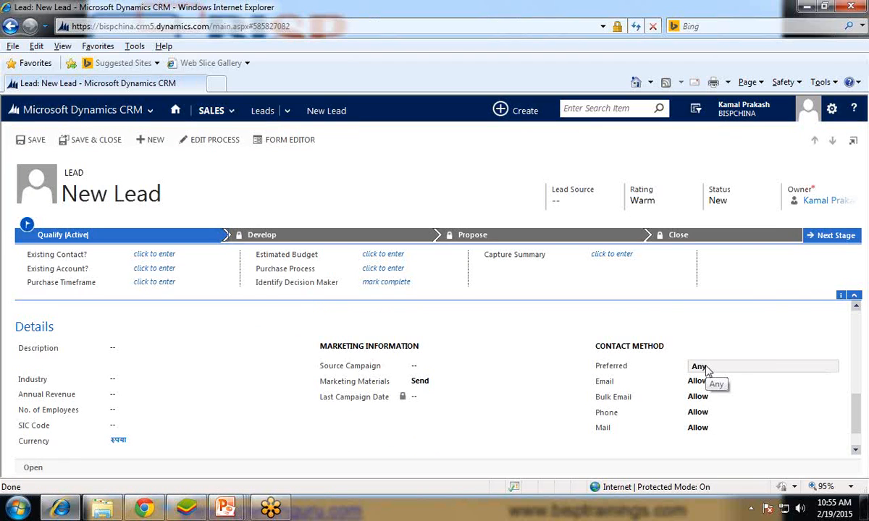
left_click(760, 366)
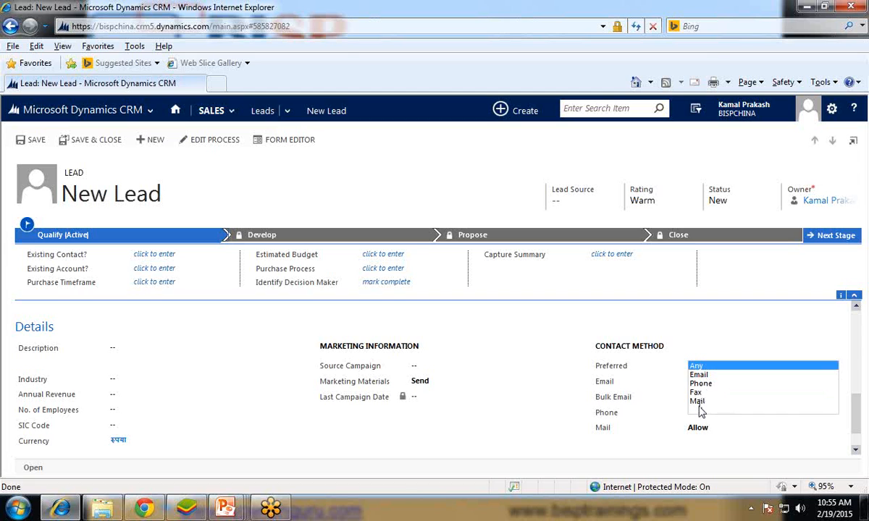
left_click(696, 365)
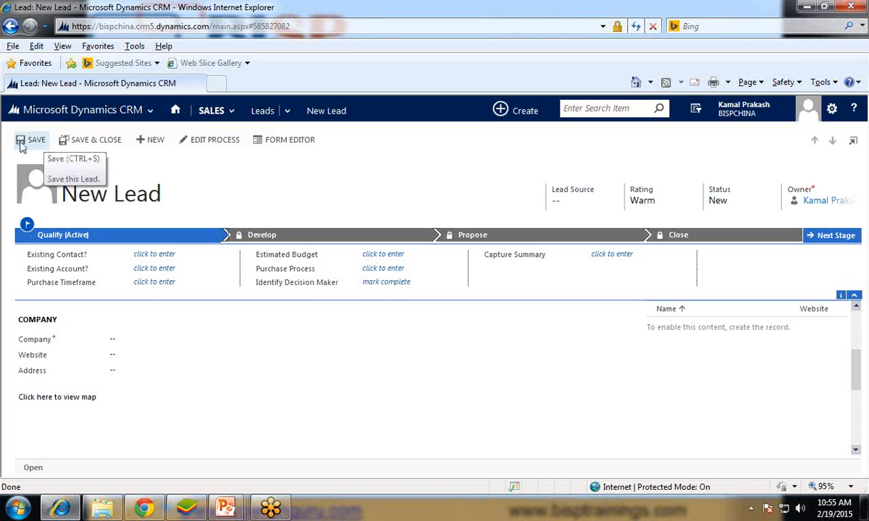
scroll("down", 3)
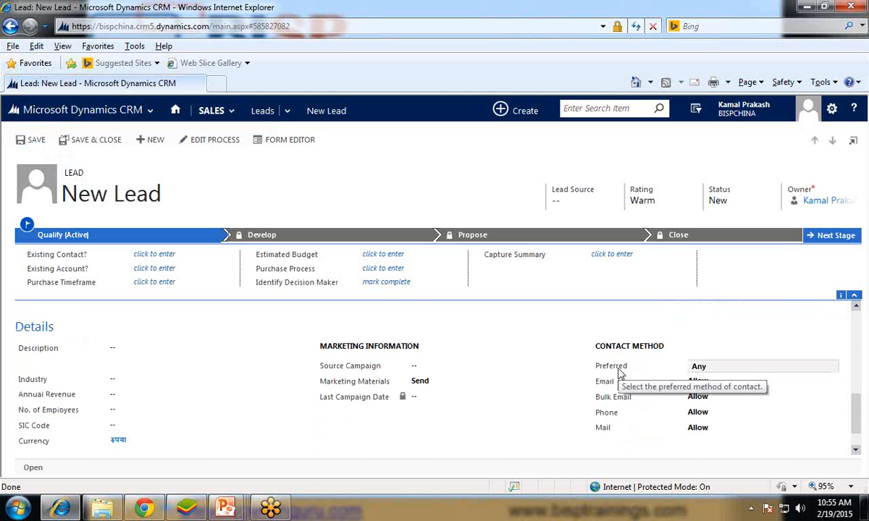
left_click(760, 365)
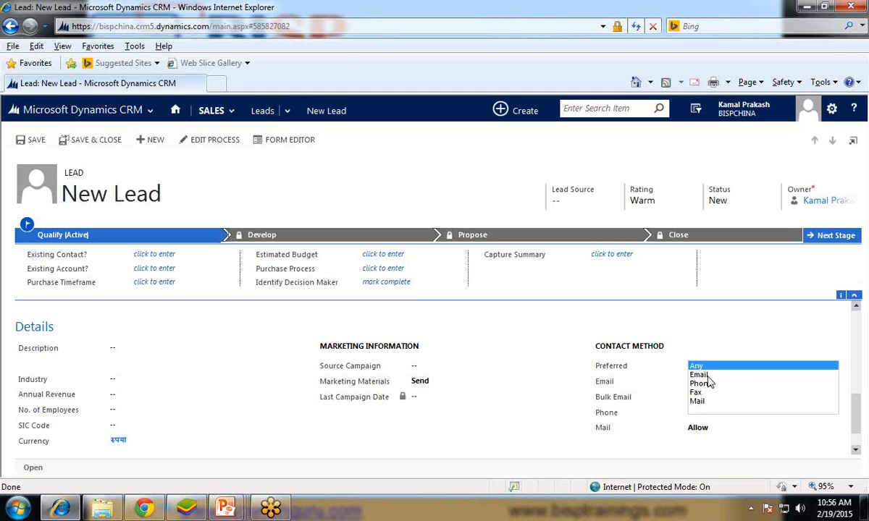
mouse_move(191, 344)
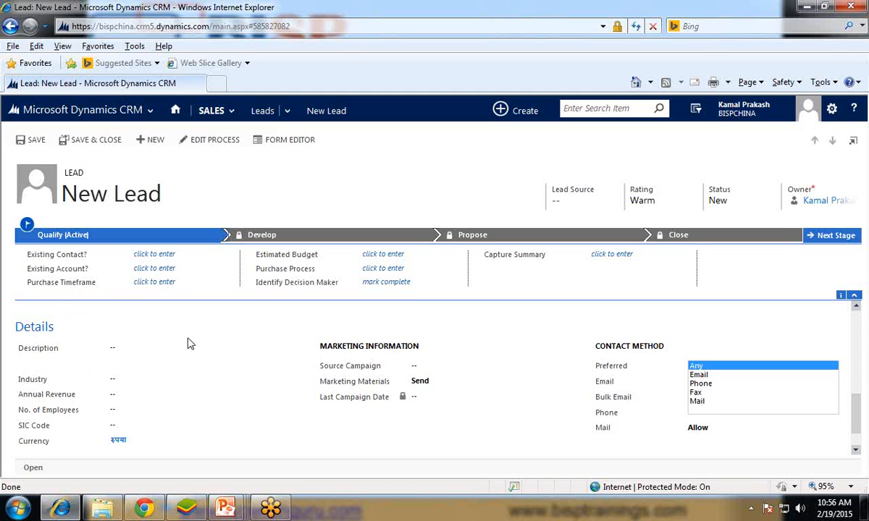
mouse_move(596, 328)
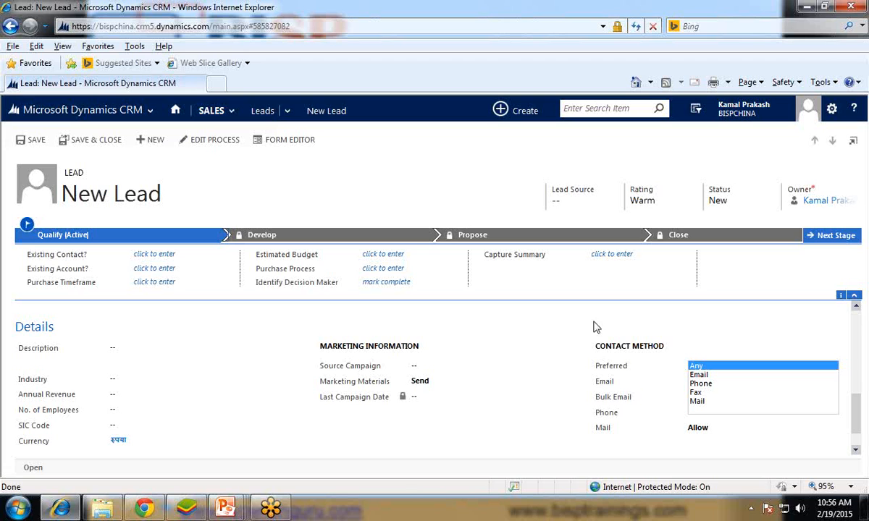
mouse_move(701, 384)
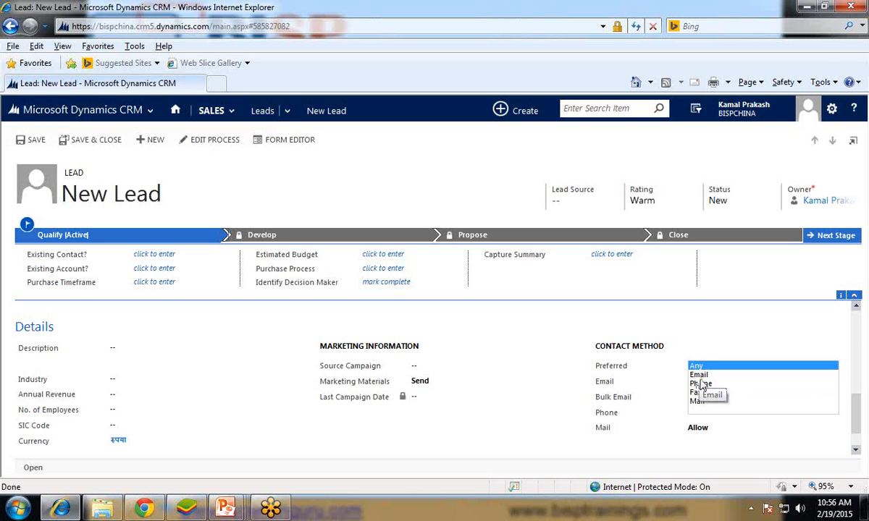
mouse_move(112, 108)
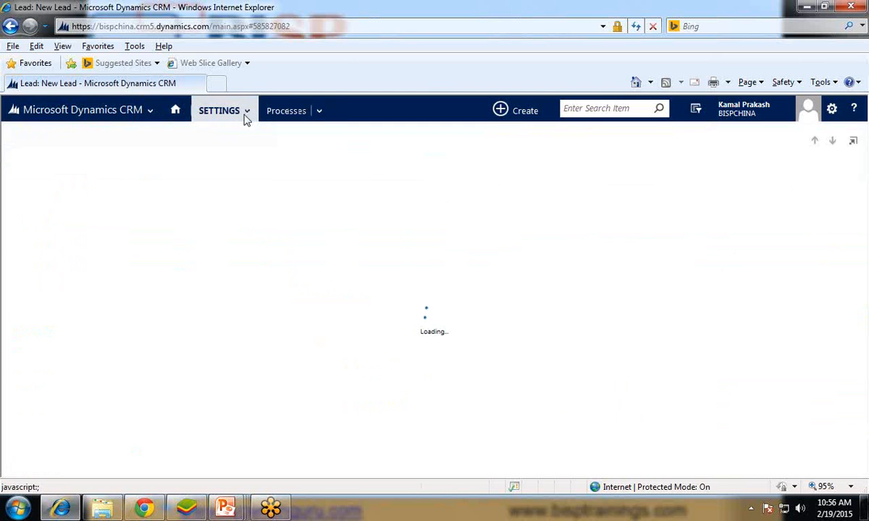
Go through Settings to the My Processes list of 19 draft processes.
left_click(286, 111)
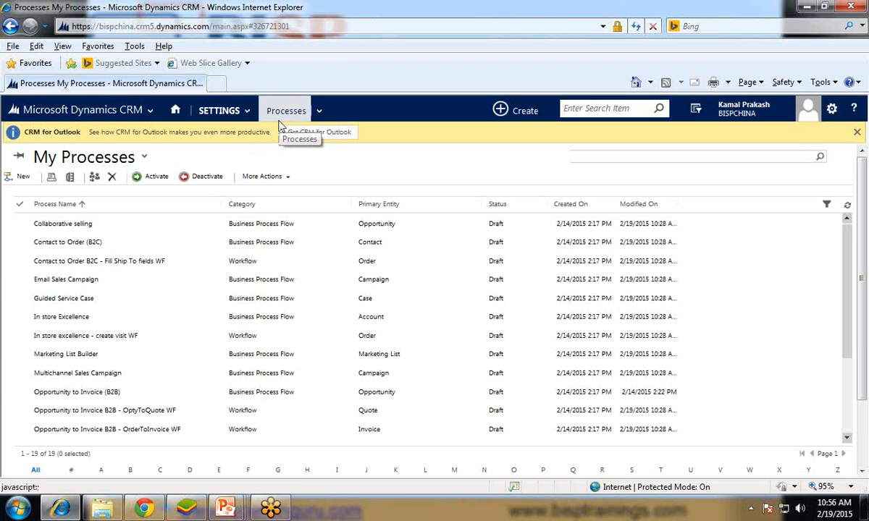
left_click(218, 110)
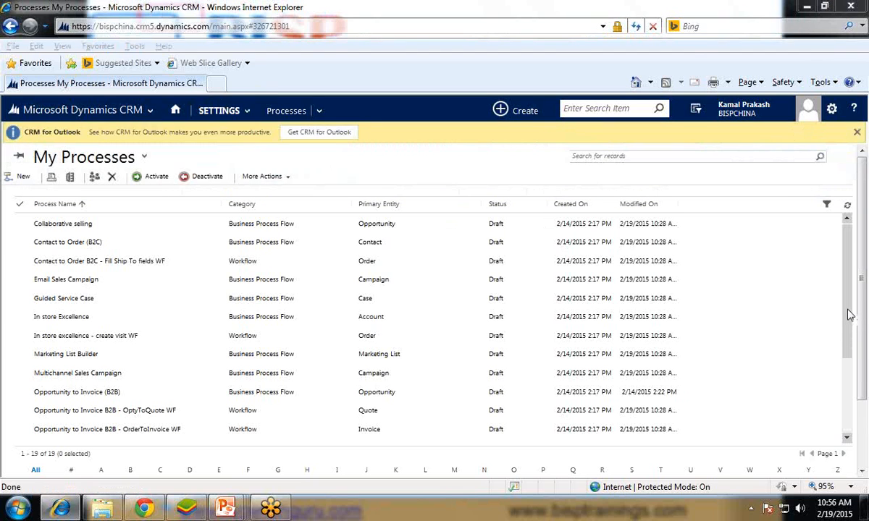
mouse_move(714, 355)
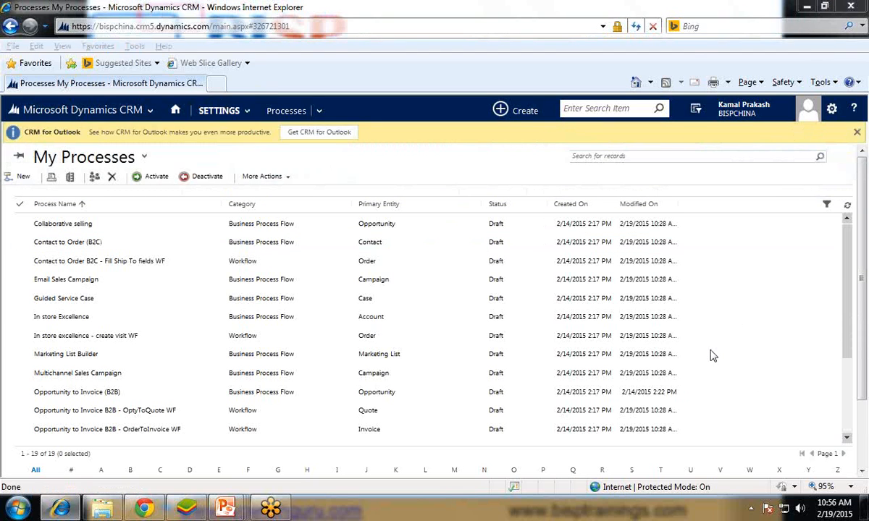
mouse_move(677, 87)
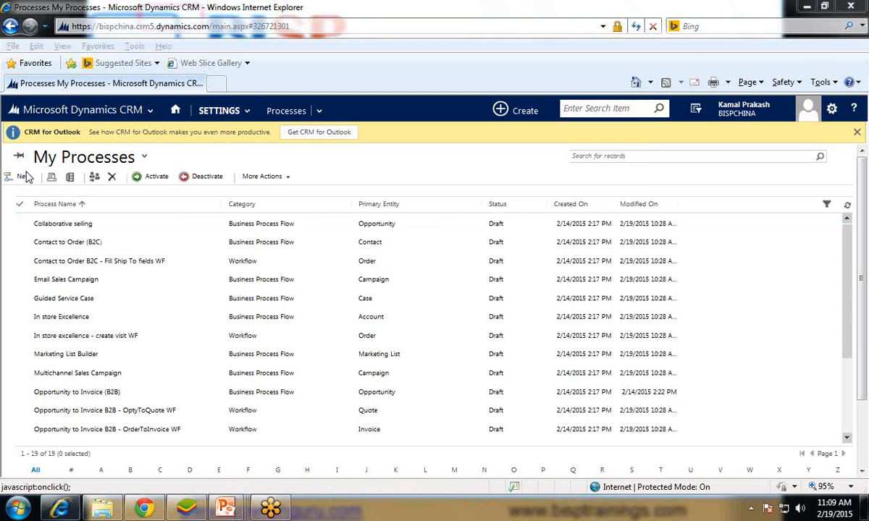
Create a background Lead workflow named 'Set Prefered Contact Method' in the Workflow category.
left_click(23, 177)
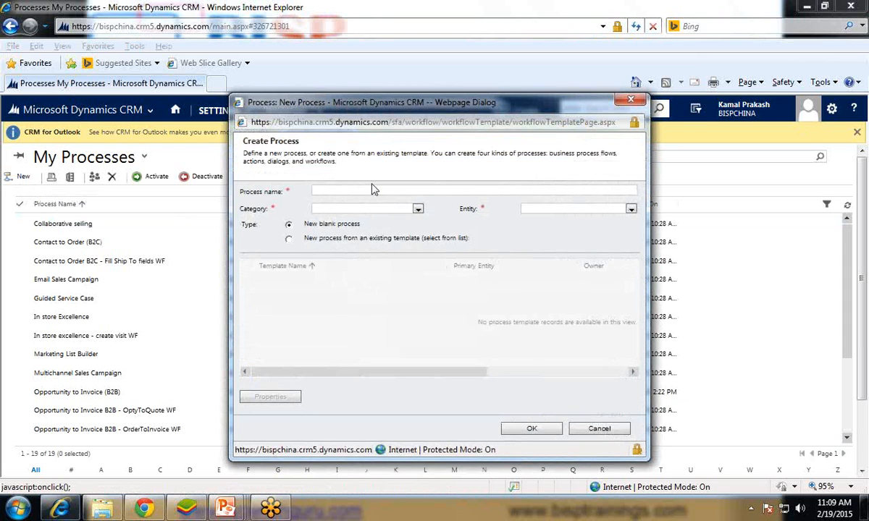
type("Set Prefered Contact Method")
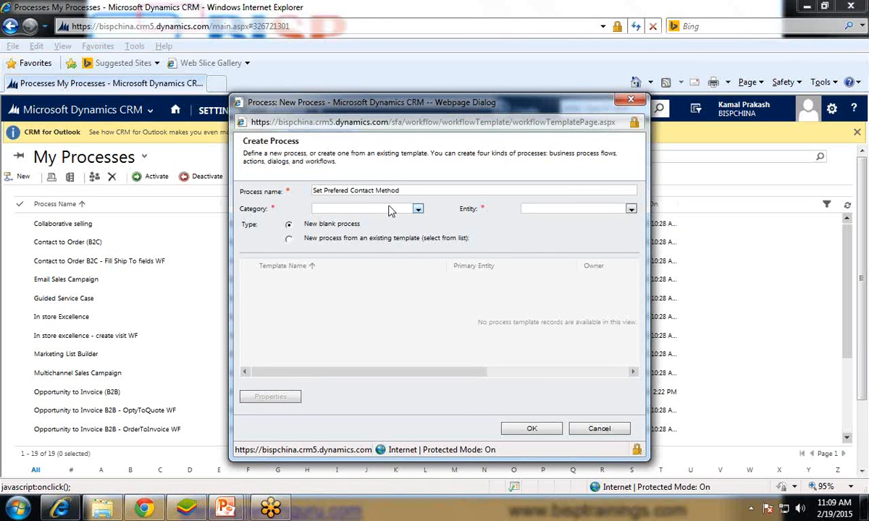
left_click(418, 208)
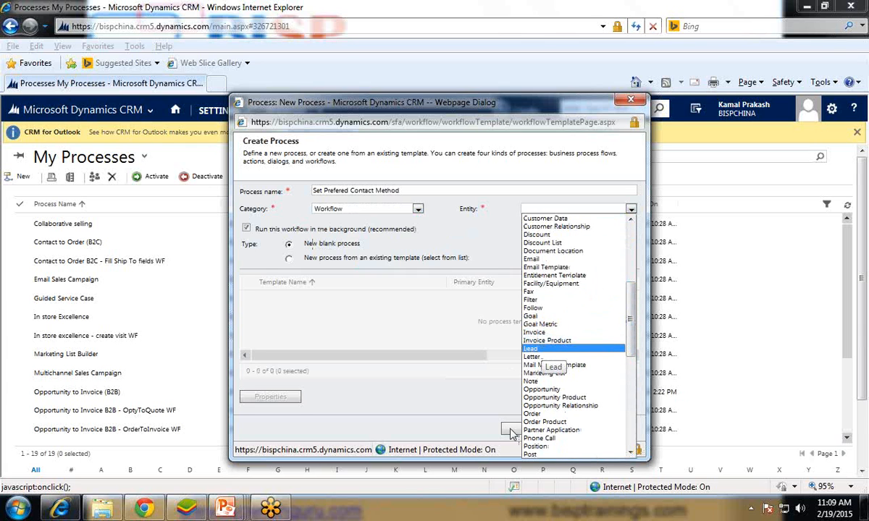
left_click(531, 348)
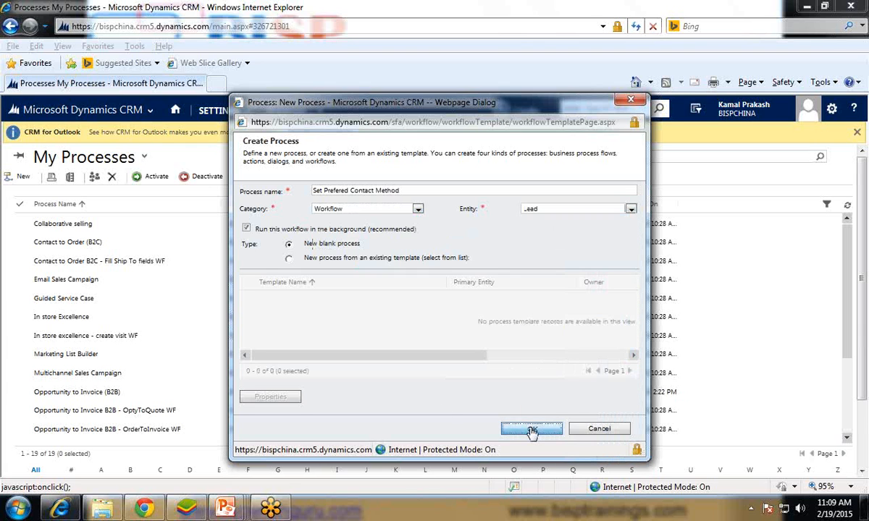
left_click(531, 428)
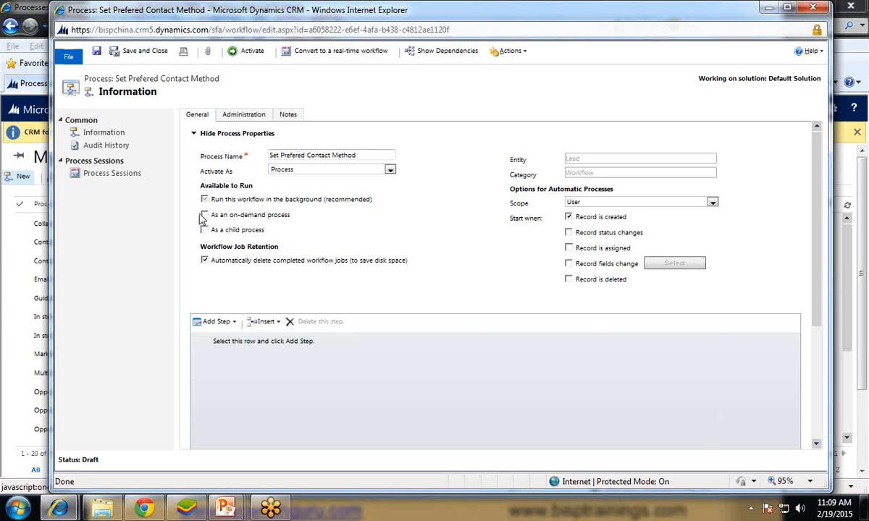
Add a workflow stage with the description 'Set Prefered Contact Method'.
left_click(214, 322)
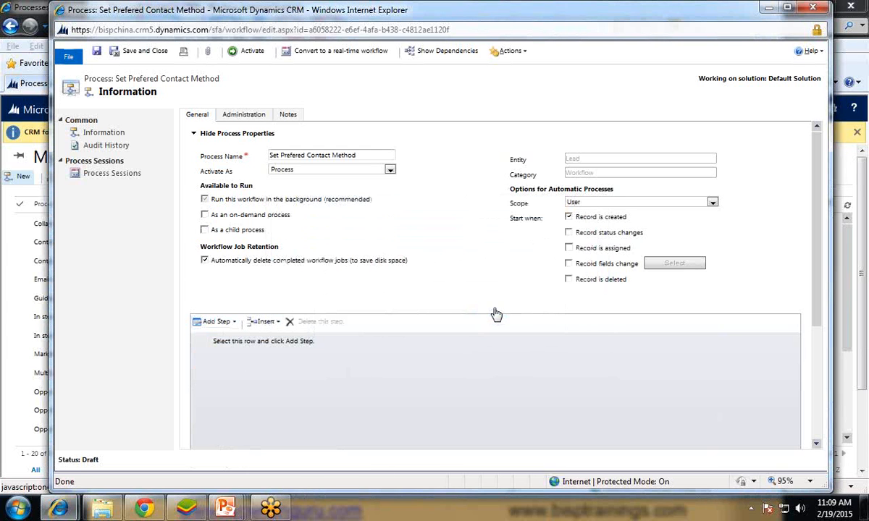
left_click(216, 321)
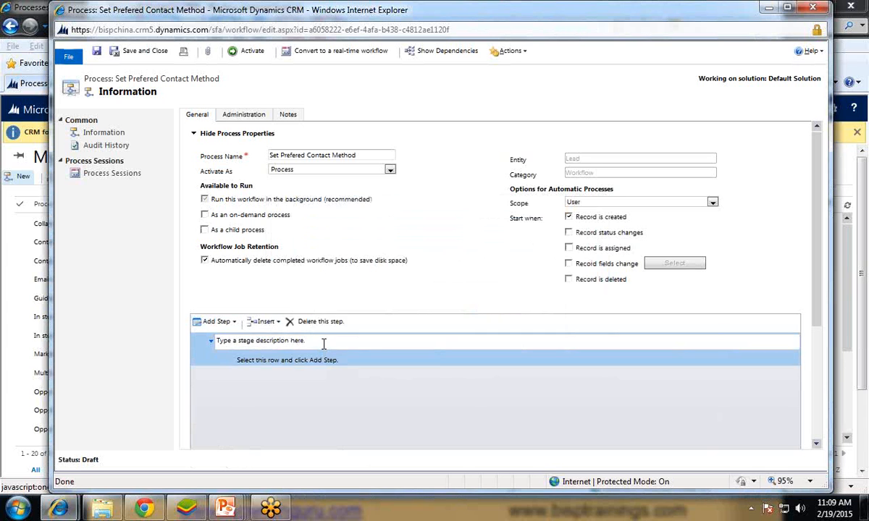
type("Set Prefered Contact Method")
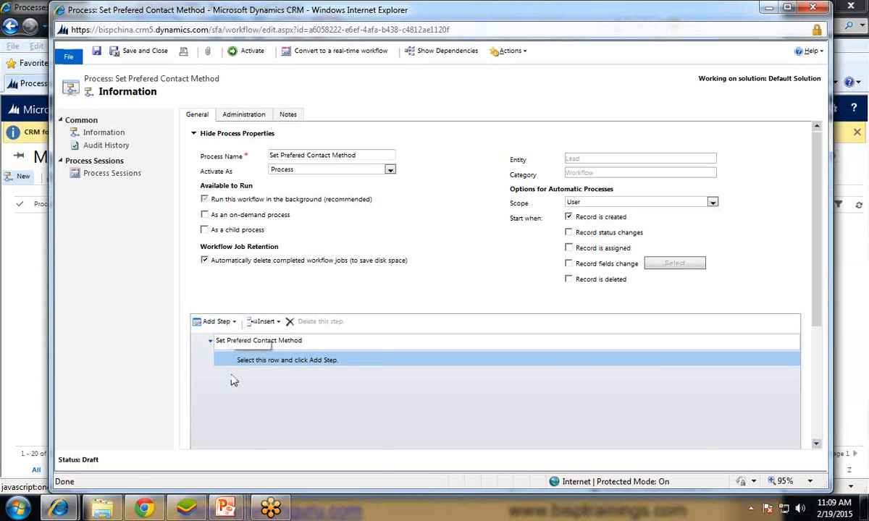
Add a check condition step described 'Check the current prefered contact method' and open its condition.
left_click(215, 322)
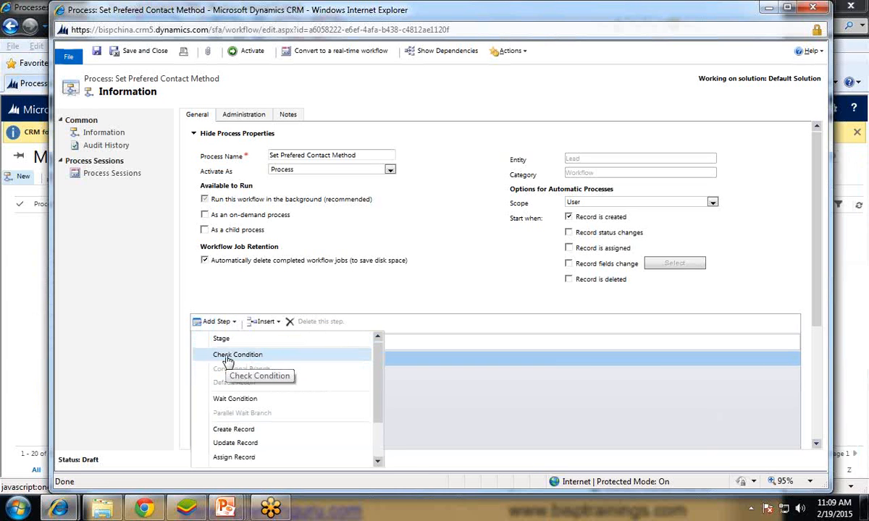
left_click(238, 355)
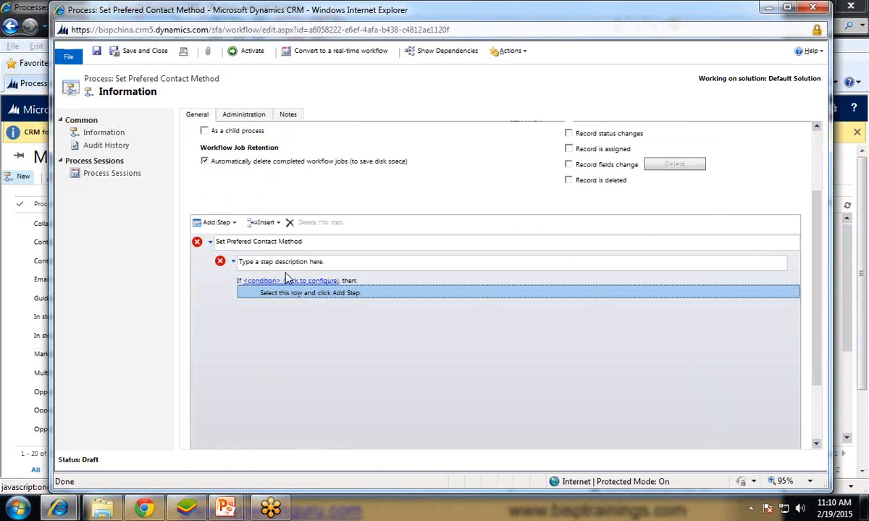
left_click(281, 262)
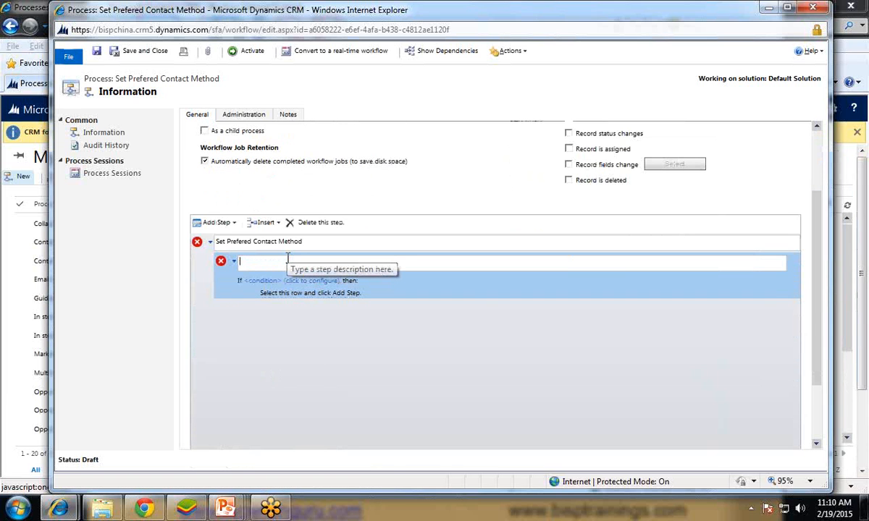
type("Check the d")
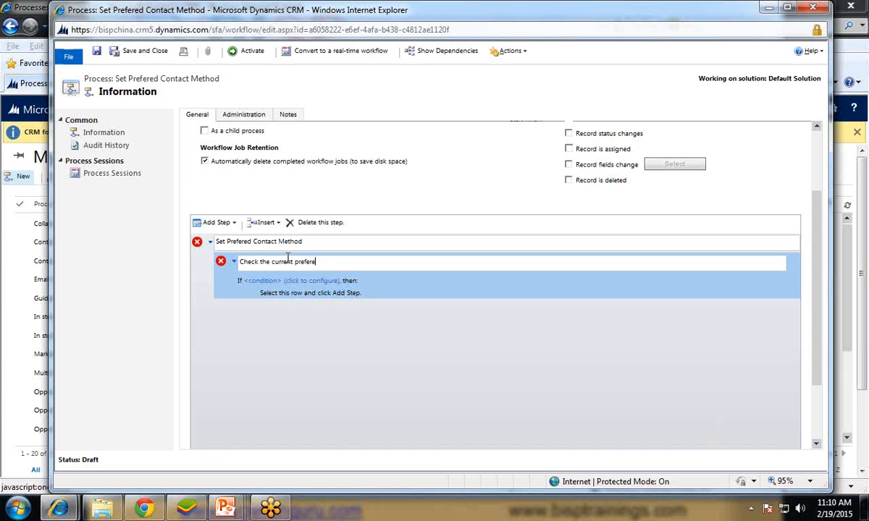
type("d contact method")
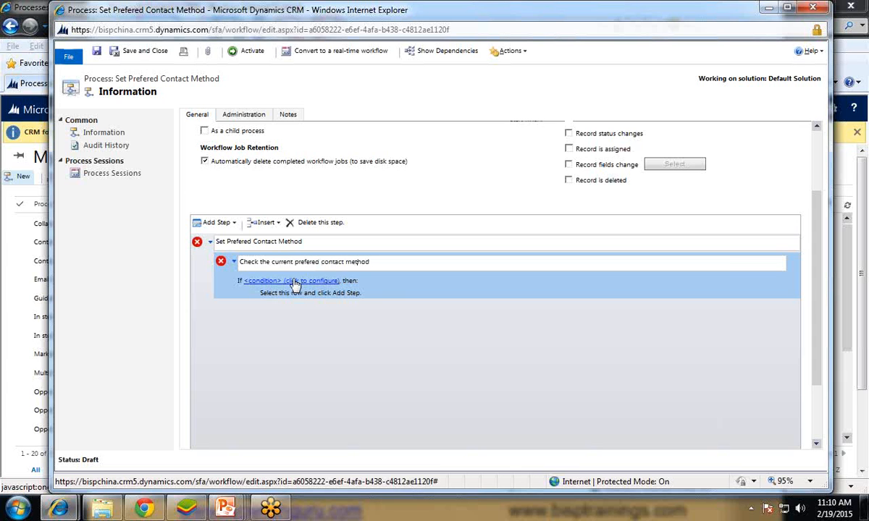
left_click(292, 281)
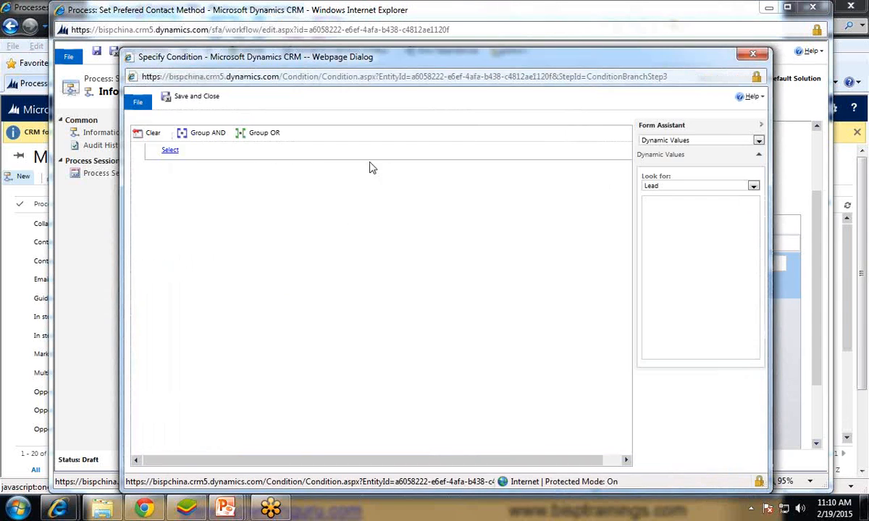
Set the condition to Lead: Preferred Method of Contact equals Any, and save it.
left_click(169, 150)
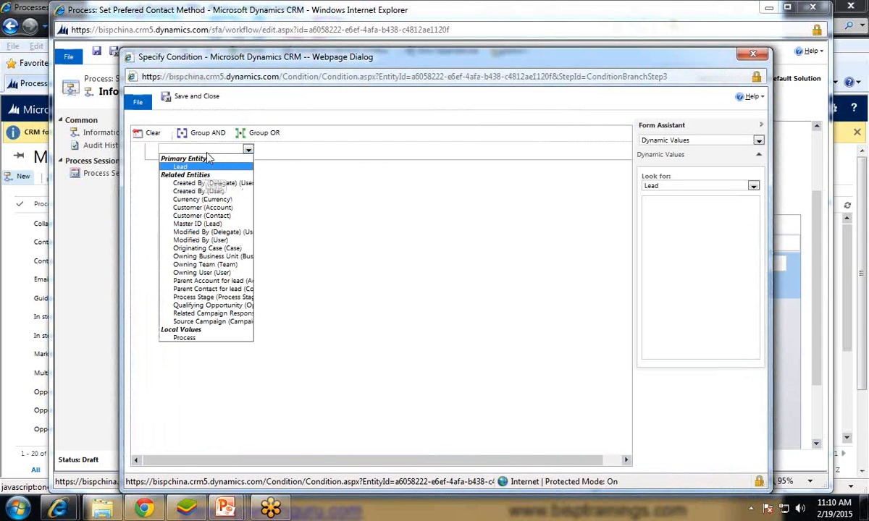
left_click(180, 166)
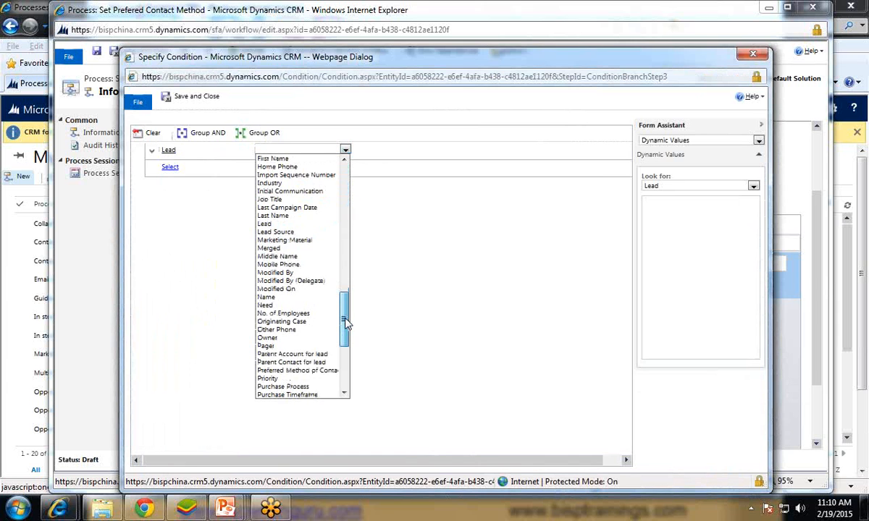
left_click(267, 378)
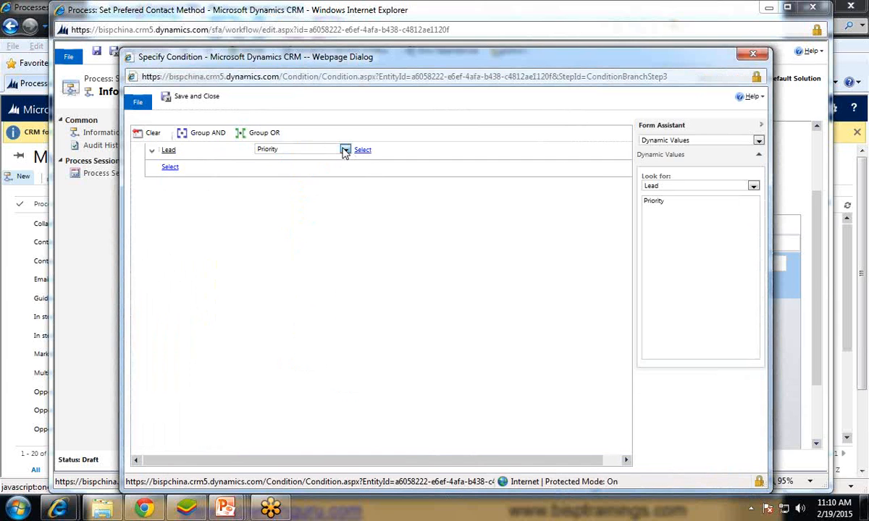
left_click(345, 149)
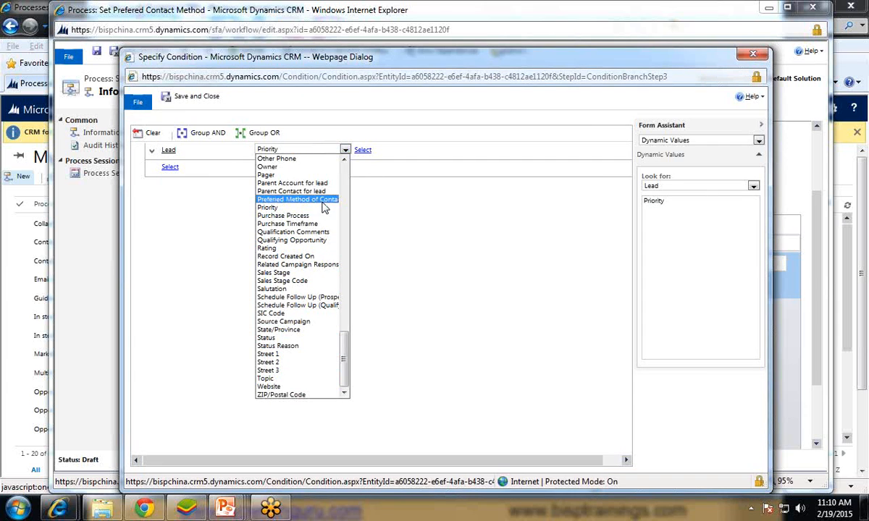
left_click(297, 199)
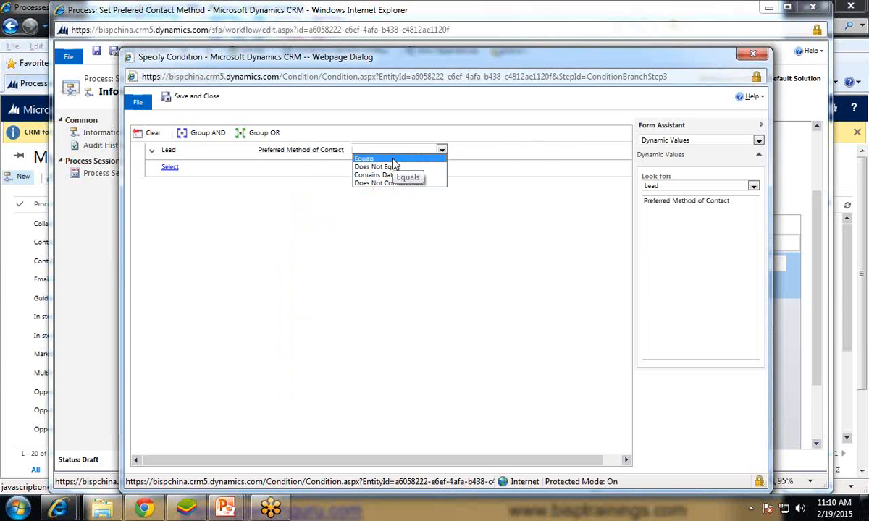
left_click(363, 158)
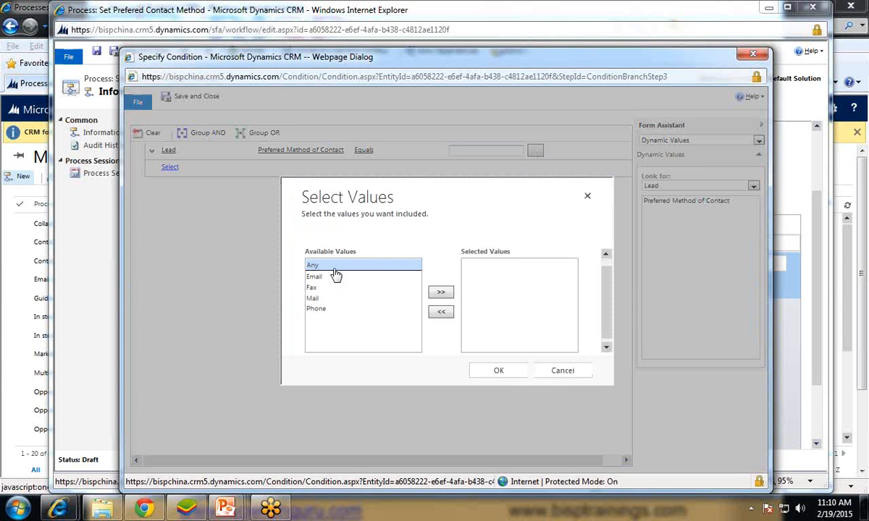
left_click(498, 370)
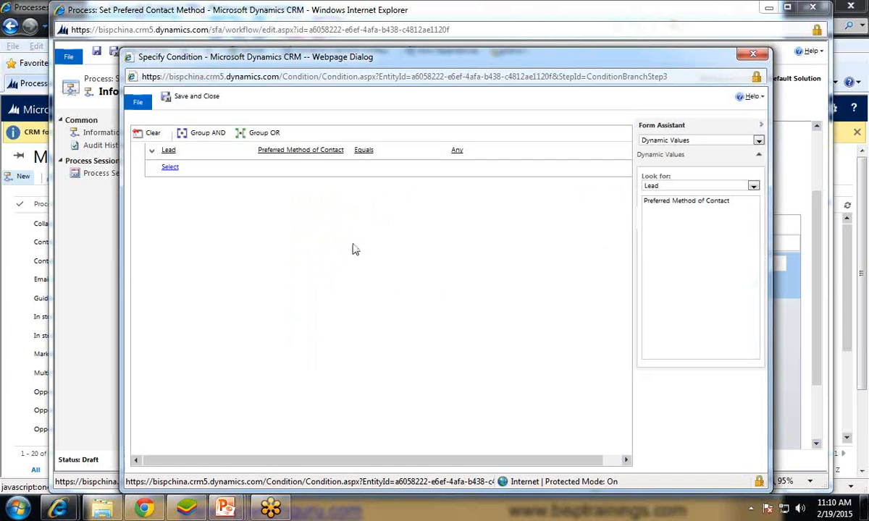
left_click(196, 95)
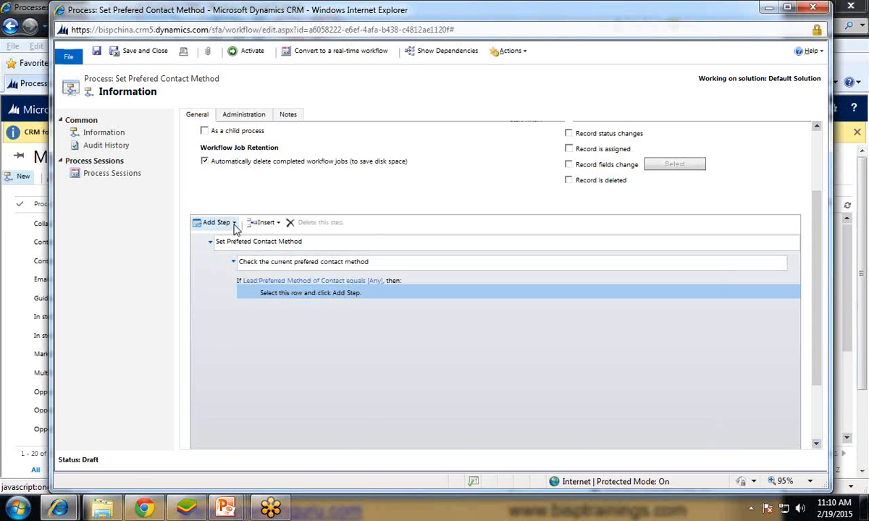
Add an Update Record step for Lead under the condition and open its properties.
left_click(215, 222)
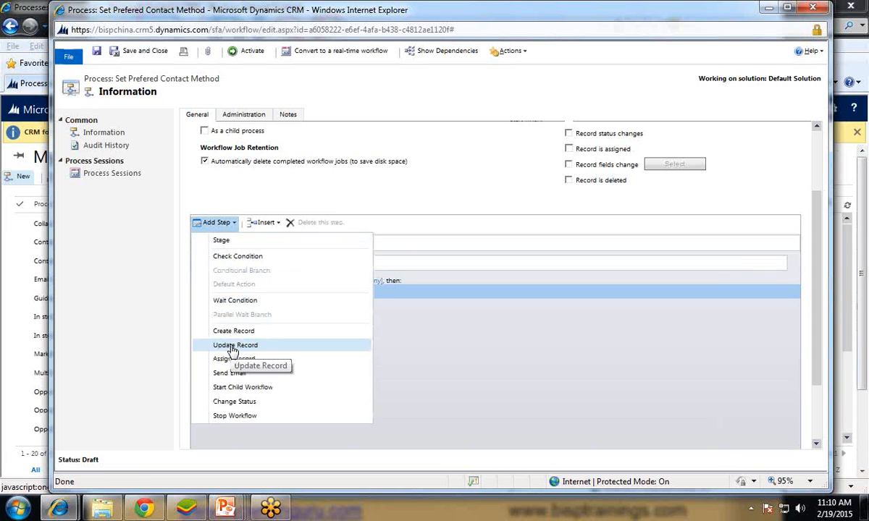
left_click(235, 345)
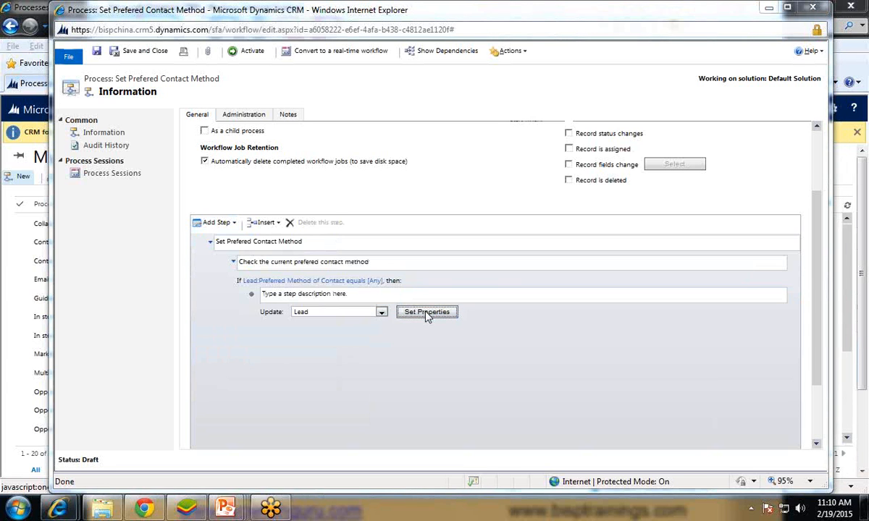
left_click(426, 312)
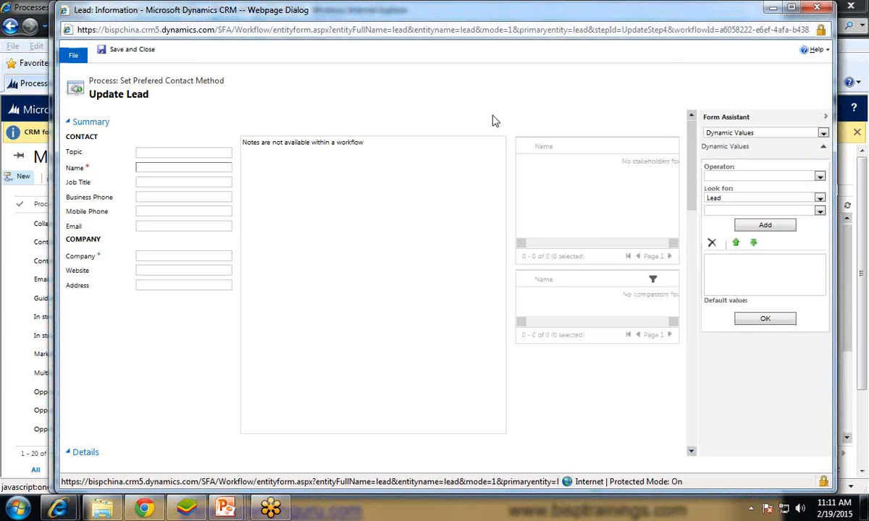
Set the update step's Preferred contact method to Email and save the step.
scroll("down", 3)
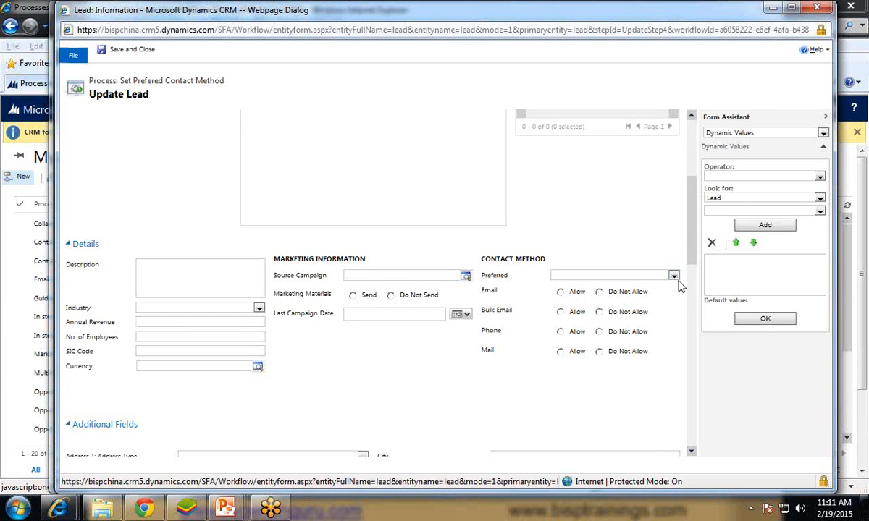
left_click(673, 275)
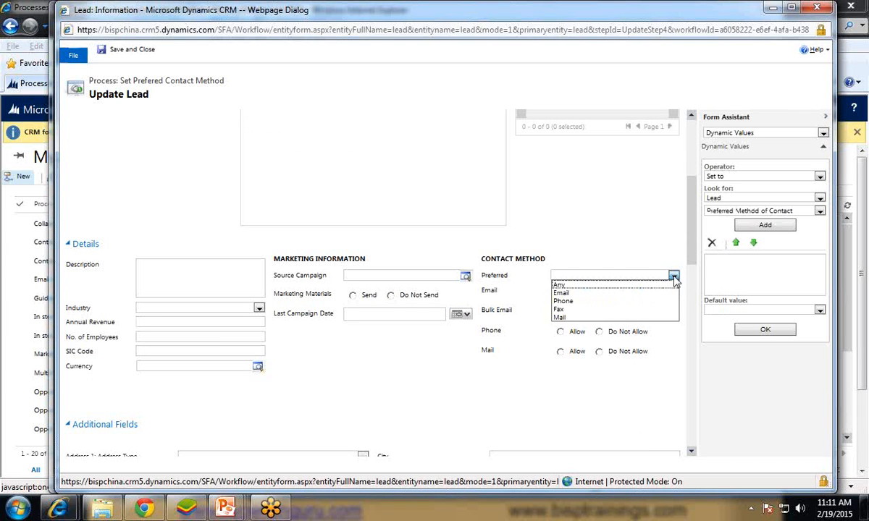
left_click(562, 293)
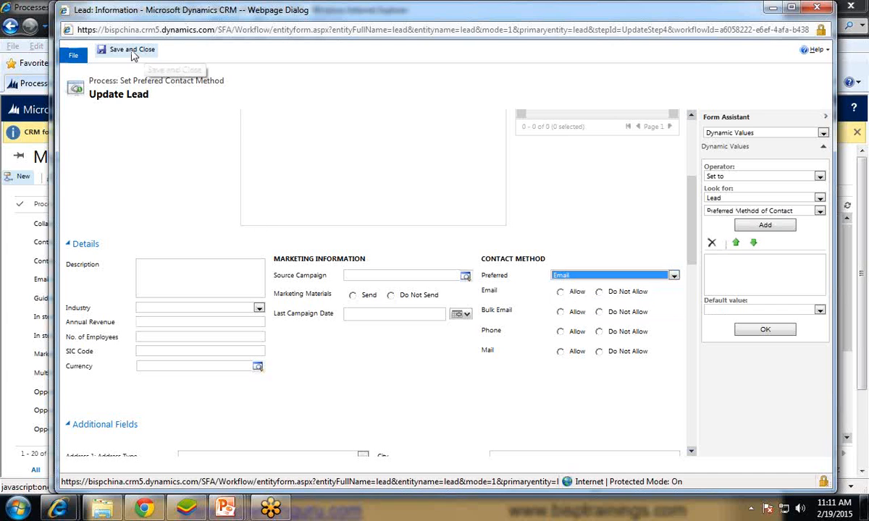
left_click(131, 50)
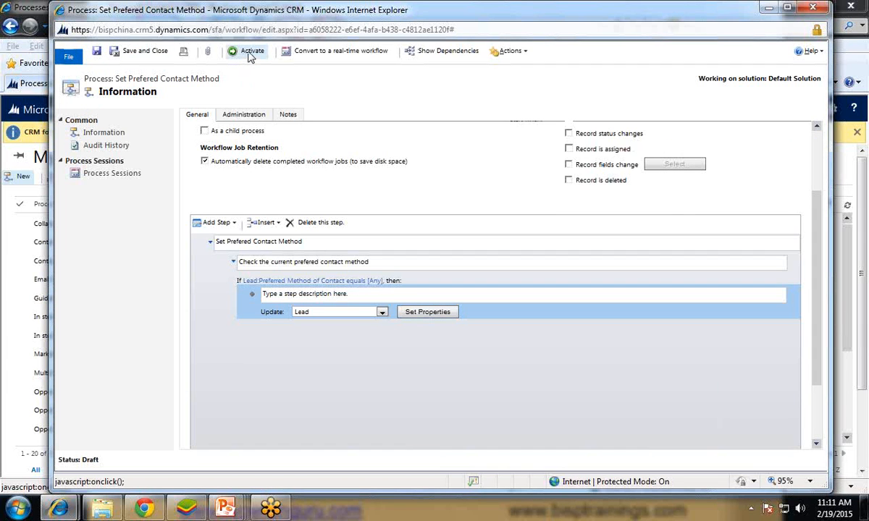
Activate the 'Set Prefered Contact Method' workflow and close it, returning to My Processes.
left_click(252, 51)
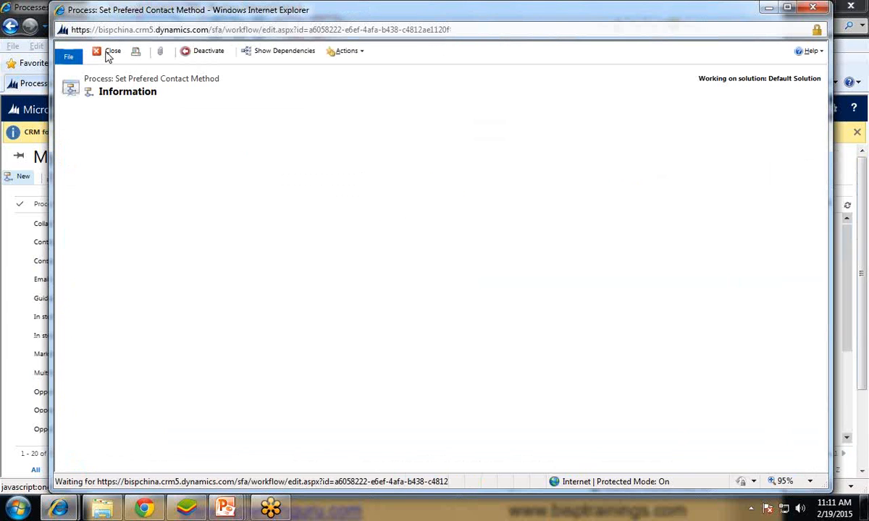
left_click(113, 51)
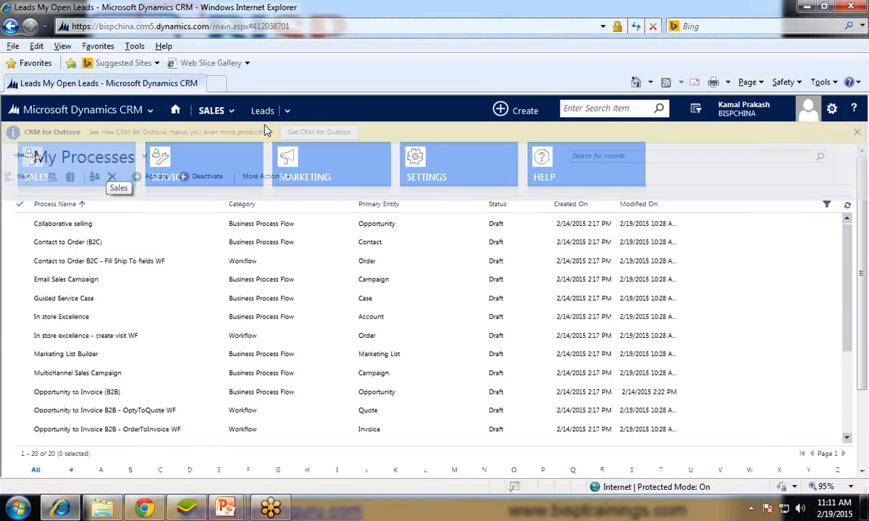
left_click(262, 110)
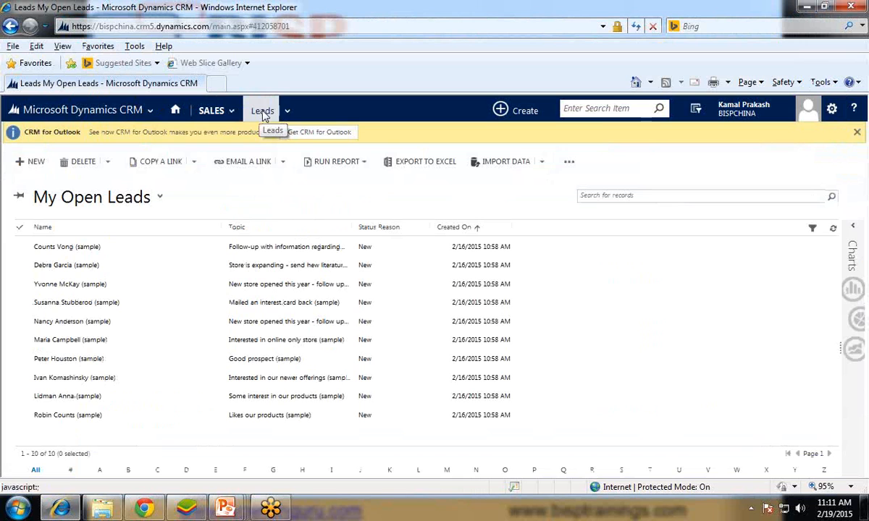
mouse_move(35, 161)
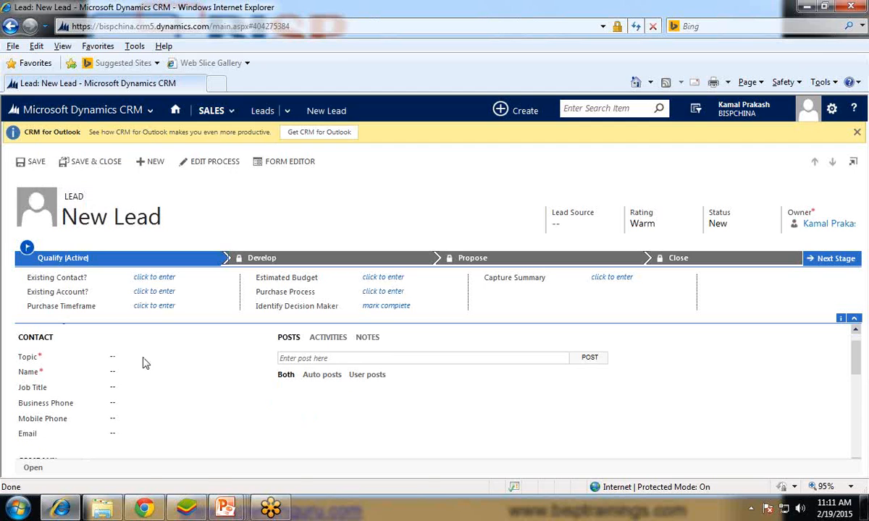
left_click(177, 357)
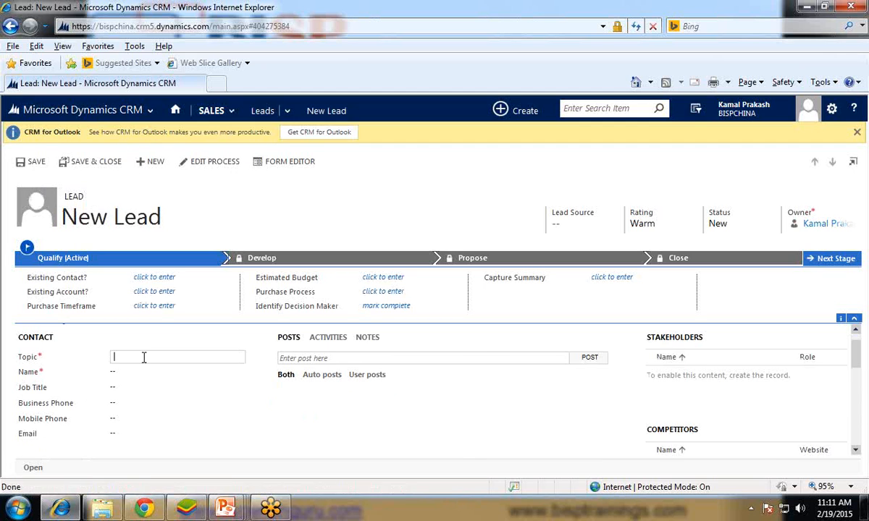
type("Buy TV")
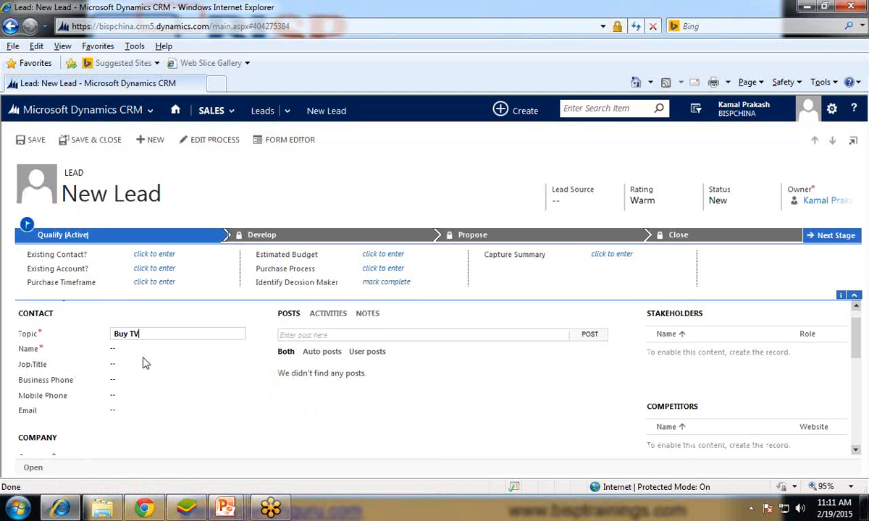
left_click(177, 348)
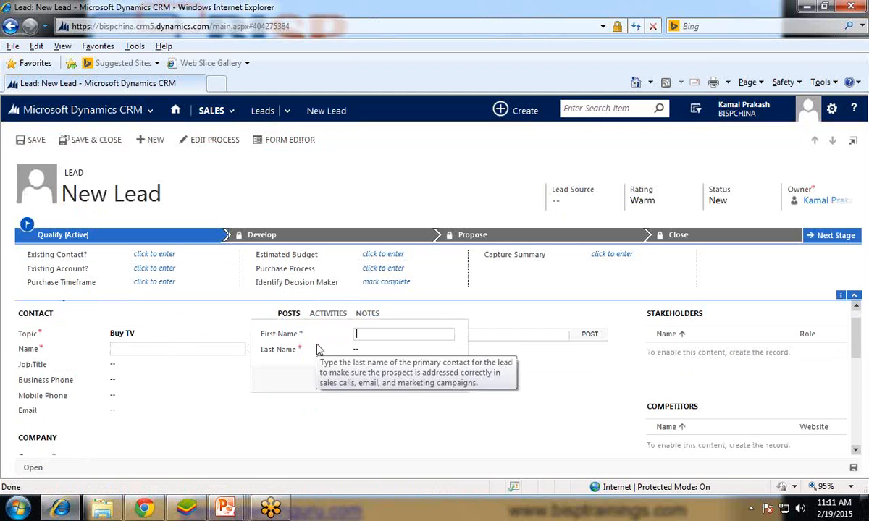
type("Kam")
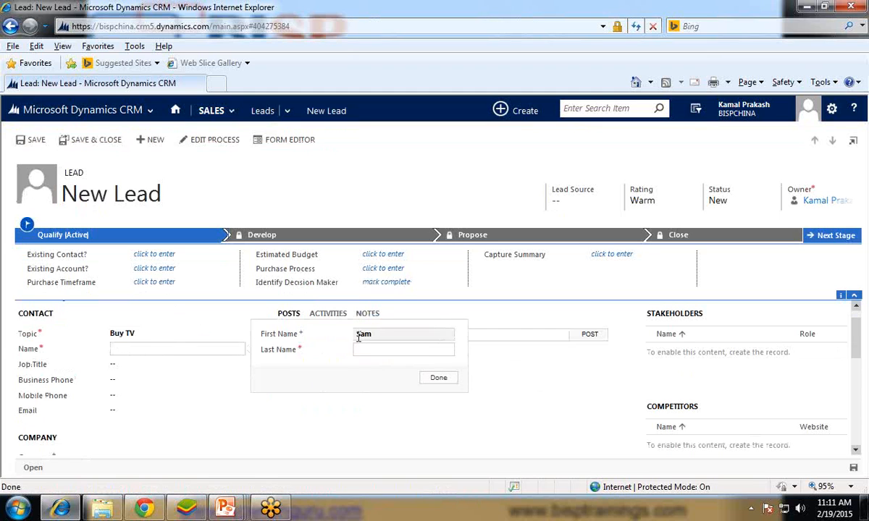
type("Xavier")
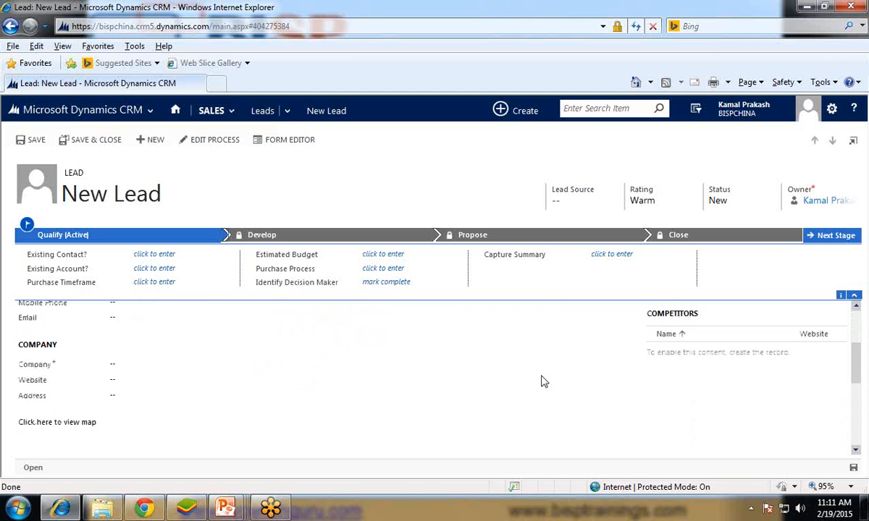
scroll("down", 3)
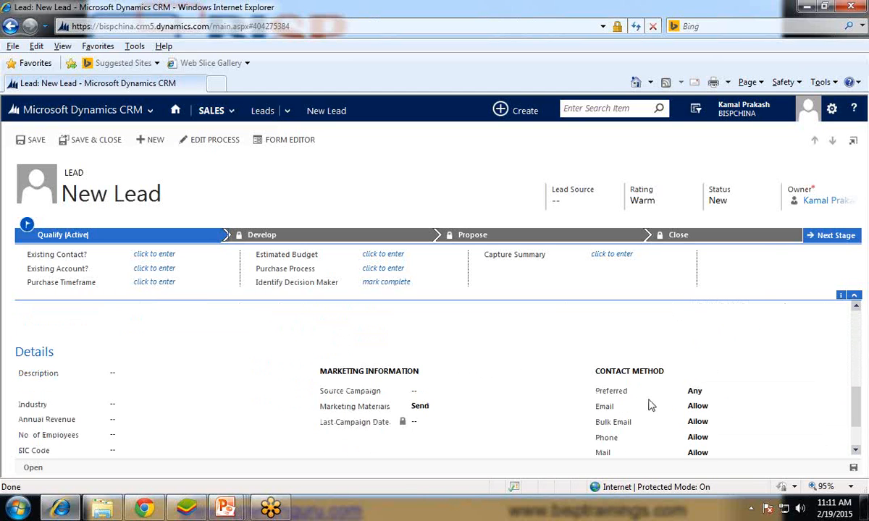
left_click(694, 391)
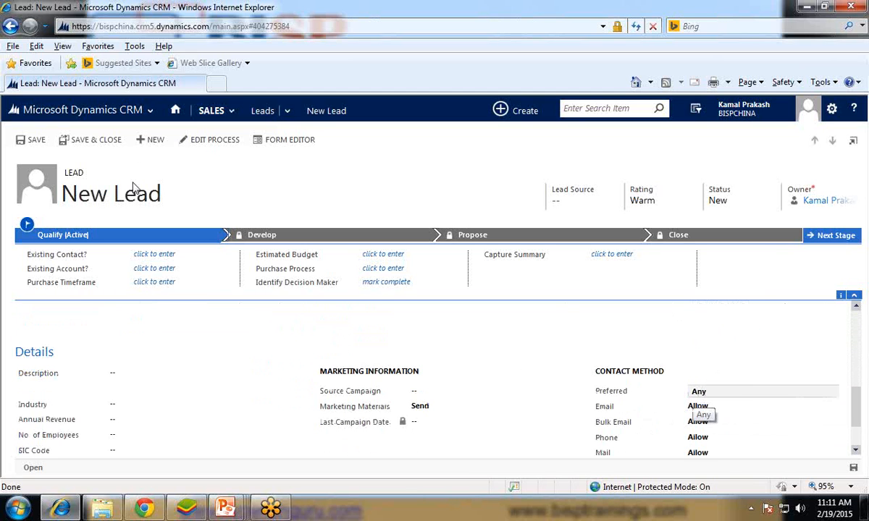
mouse_move(96, 139)
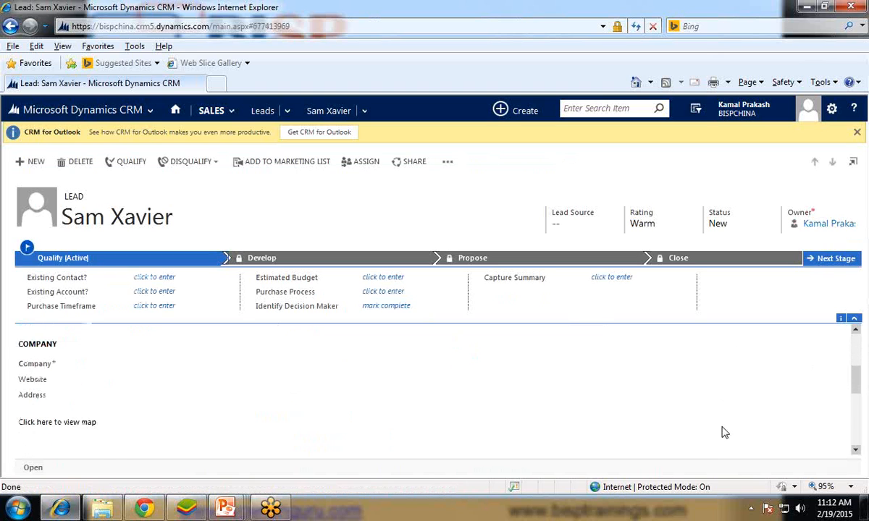
Scroll down the saved Xavier lead to confirm Preferred contact method shows Email.
scroll("down", 3)
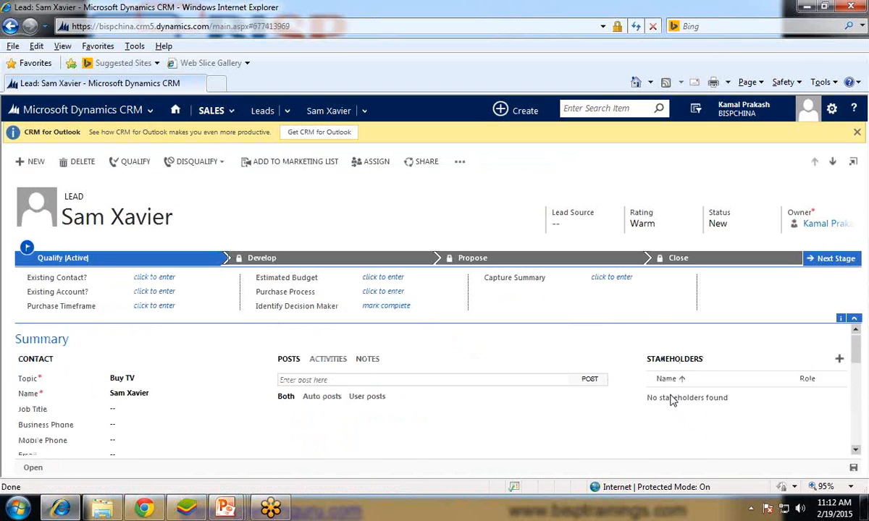
scroll("down", 3)
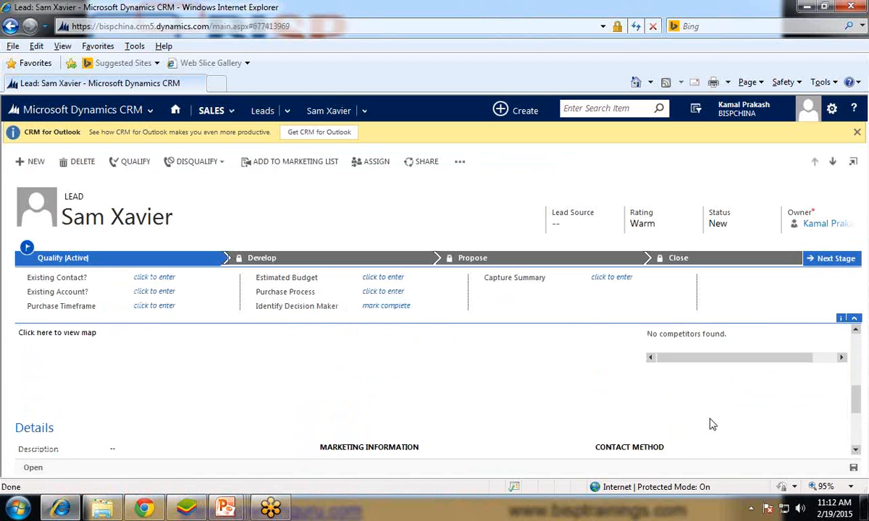
scroll("down", 3)
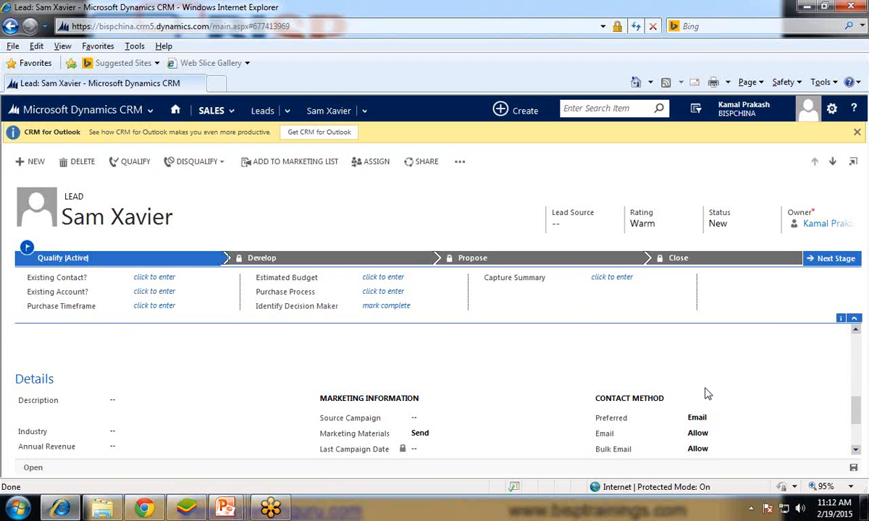